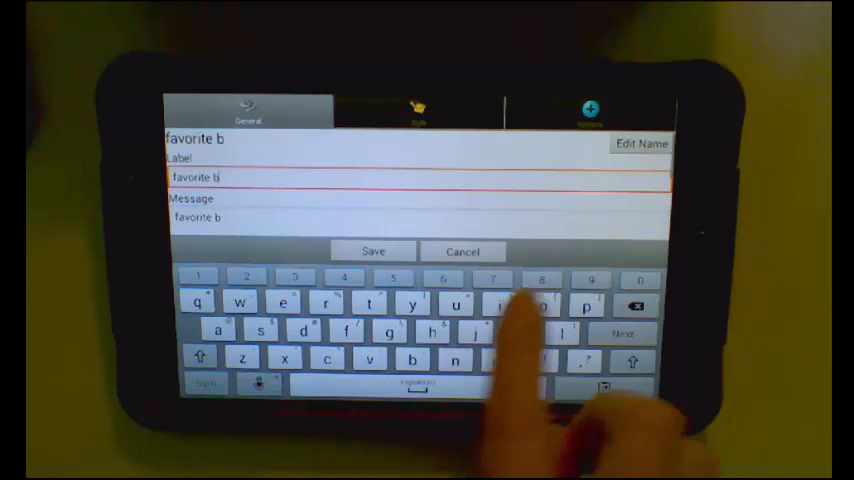
Complete the label and message as 'favorite books' and save the button.
text(ooks)
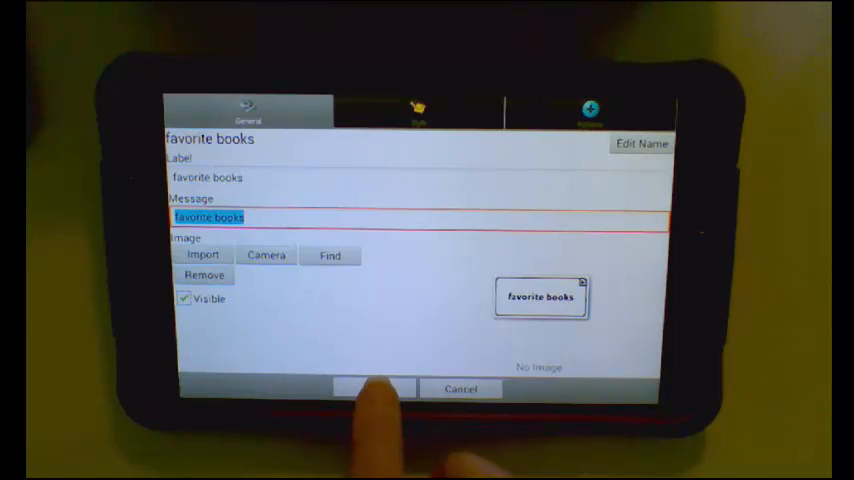
click(372, 388)
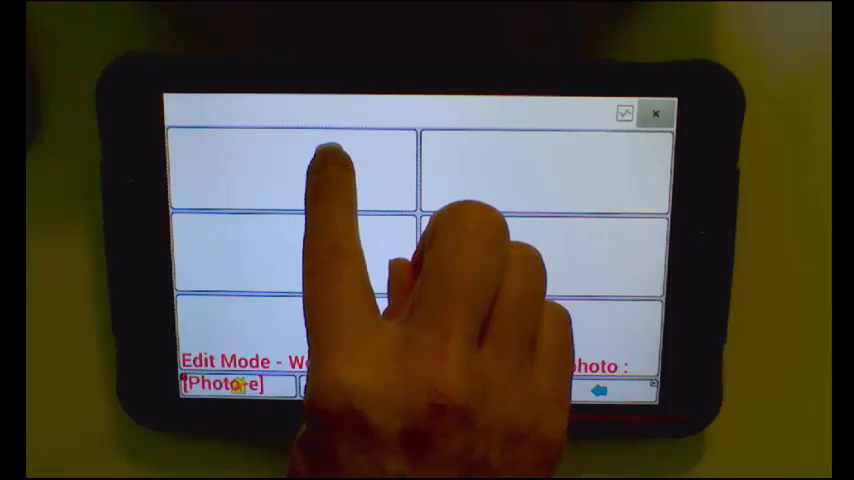
Search the symbol libraries for 'camera' and assign the camera symbol to a blank button.
click(290, 170)
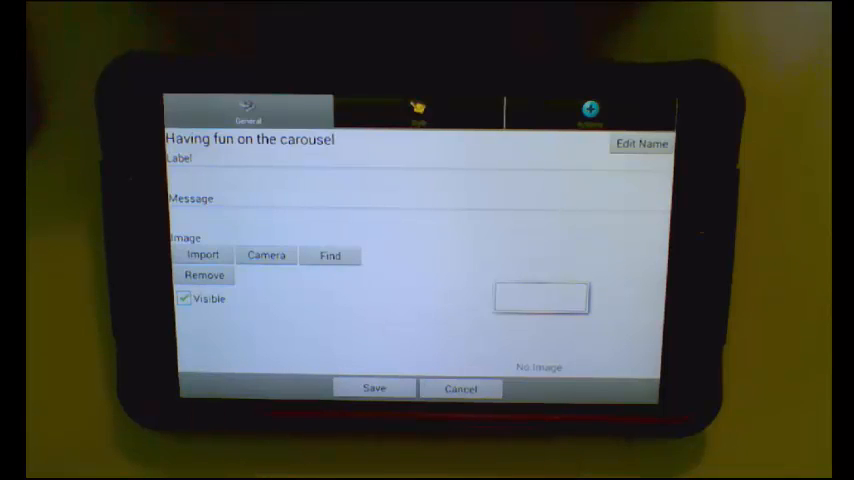
click(330, 256)
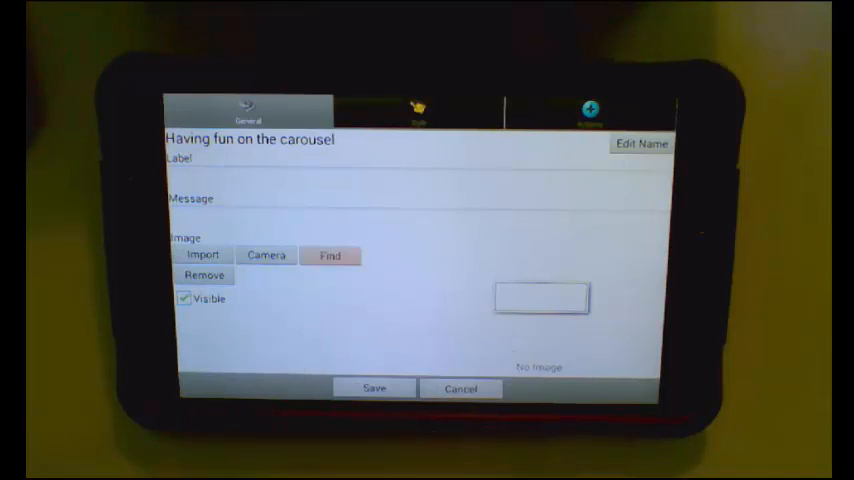
click(330, 256)
text(c)
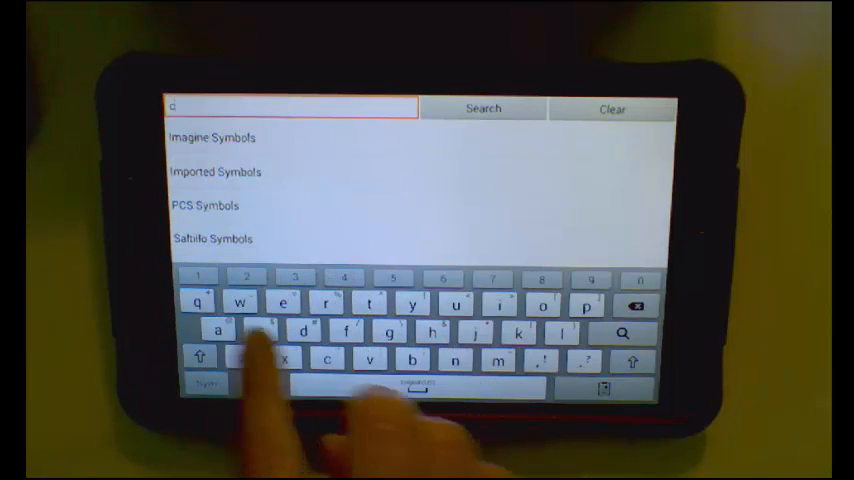
text(amera)
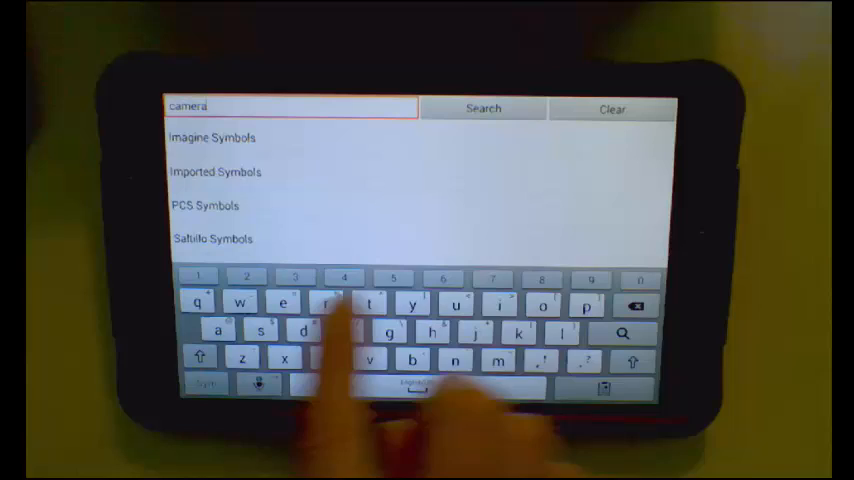
click(482, 108)
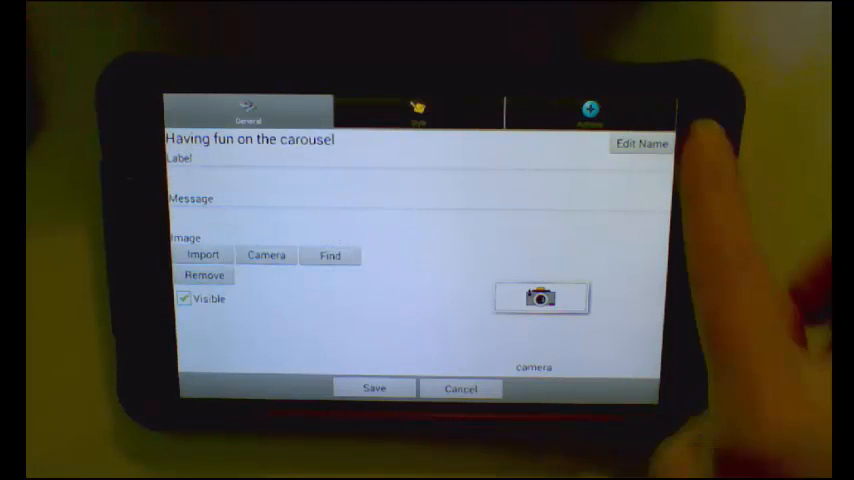
From the Speech Message action, browse the full list of actions available for the camera button.
click(588, 110)
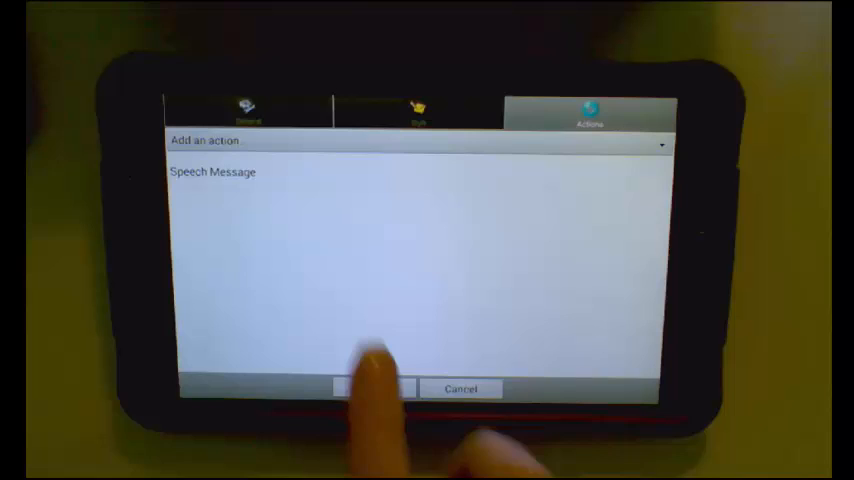
click(212, 172)
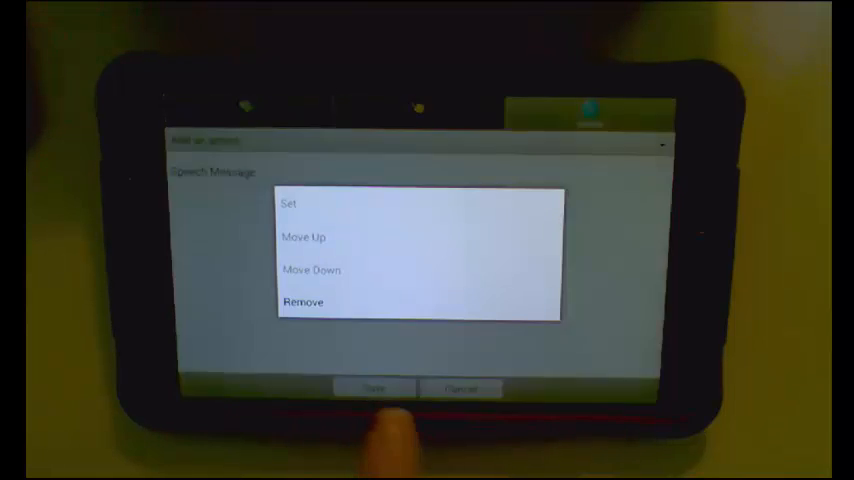
click(304, 302)
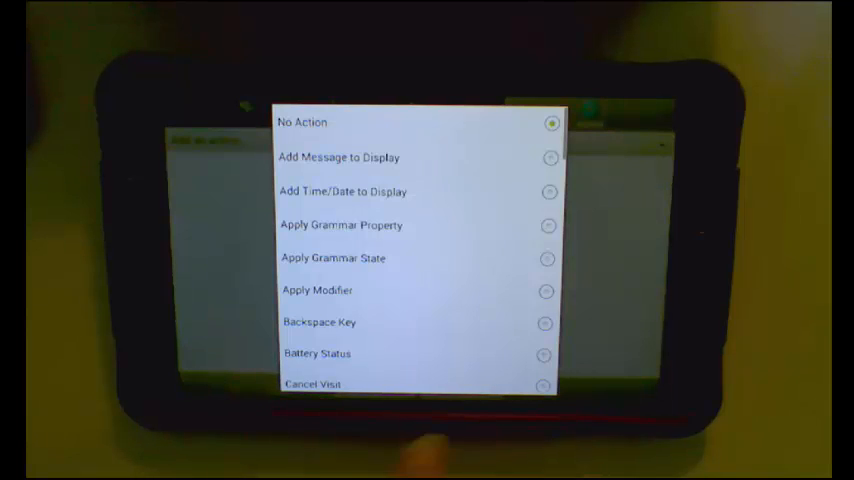
scroll(down, 3)
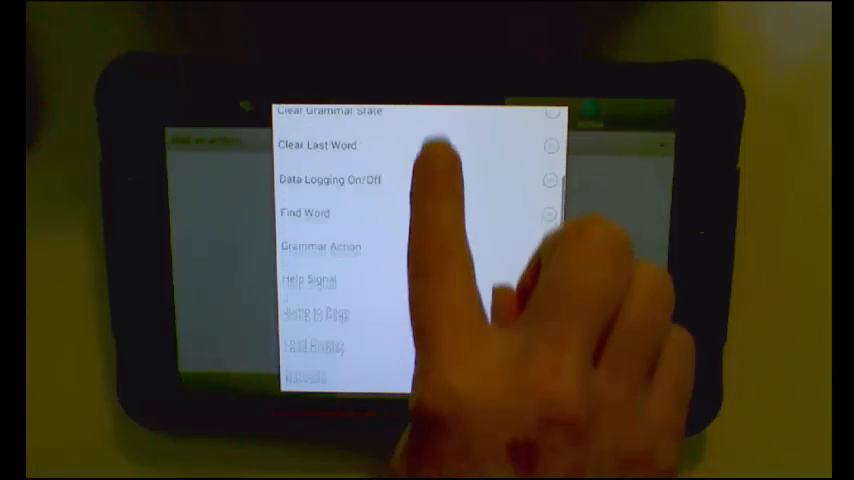
scroll(down, 3)
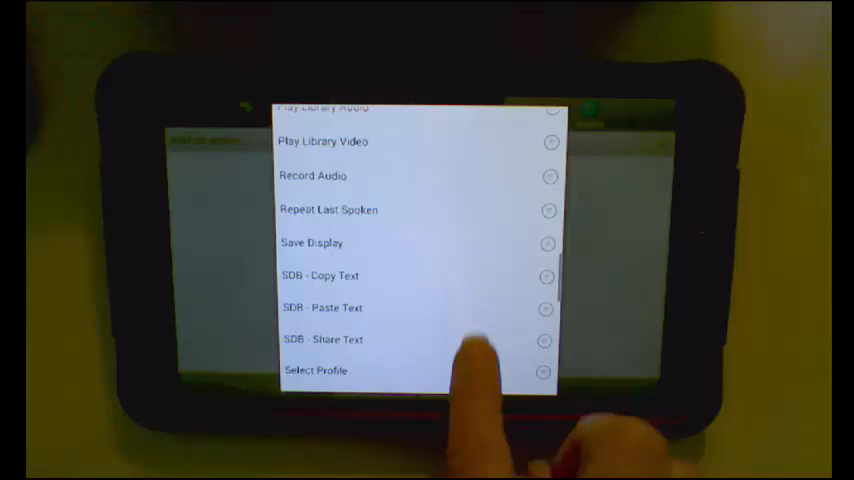
scroll(down, 3)
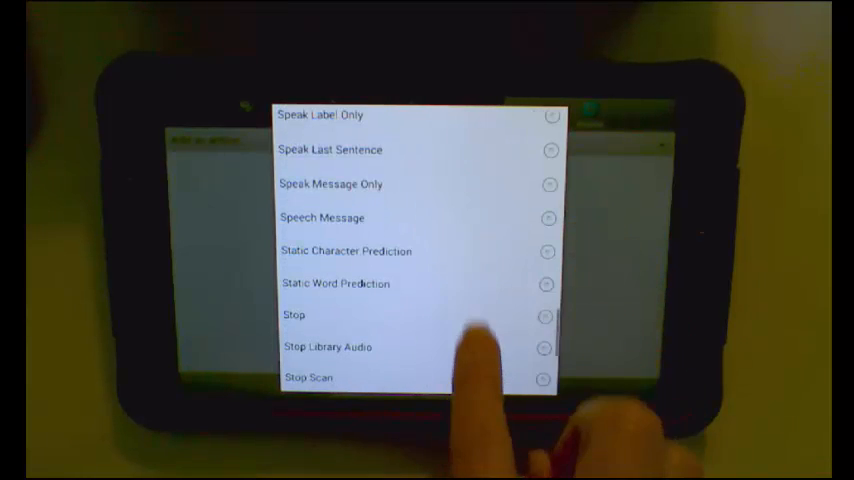
scroll(down, 3)
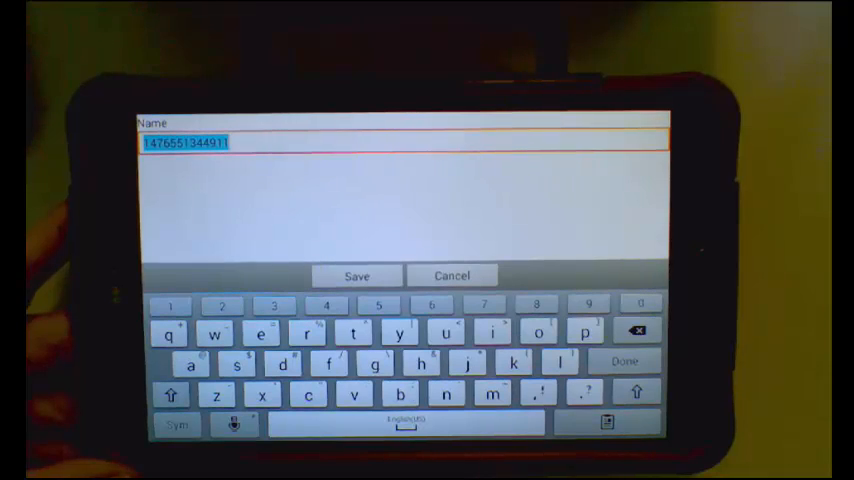
Keep the first book photo under its suggested numeric name.
click(356, 276)
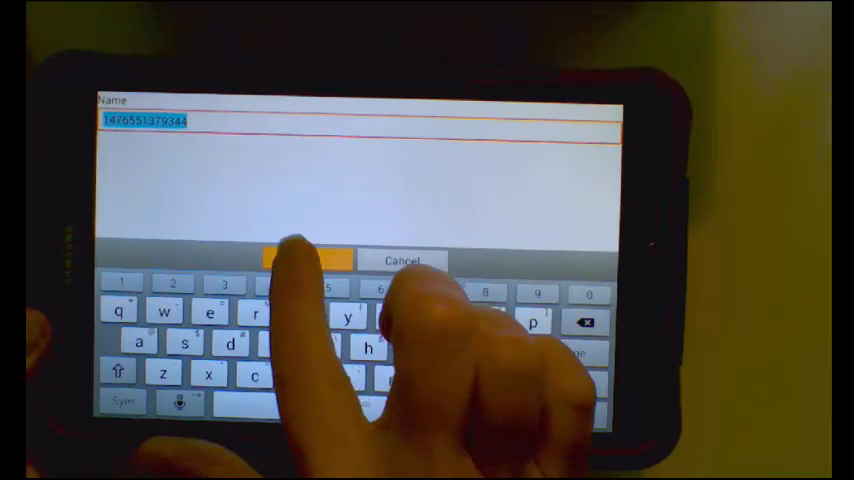
Save the second book photo to its button under the default numeric name.
click(308, 260)
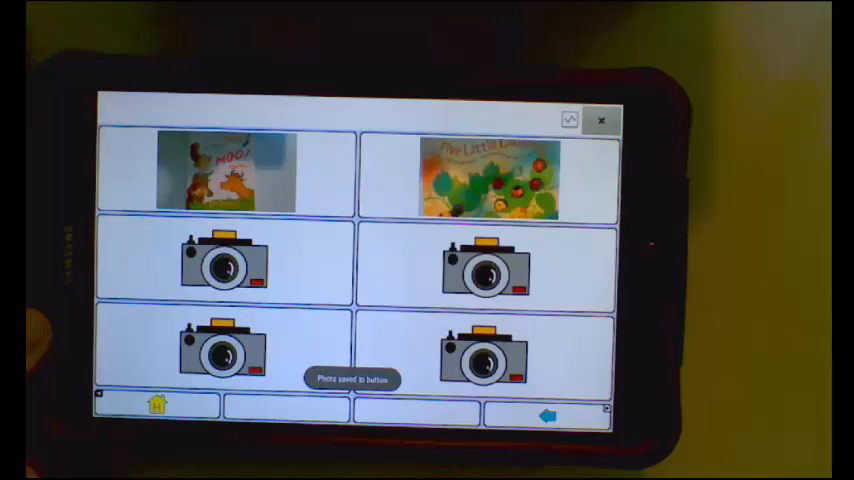